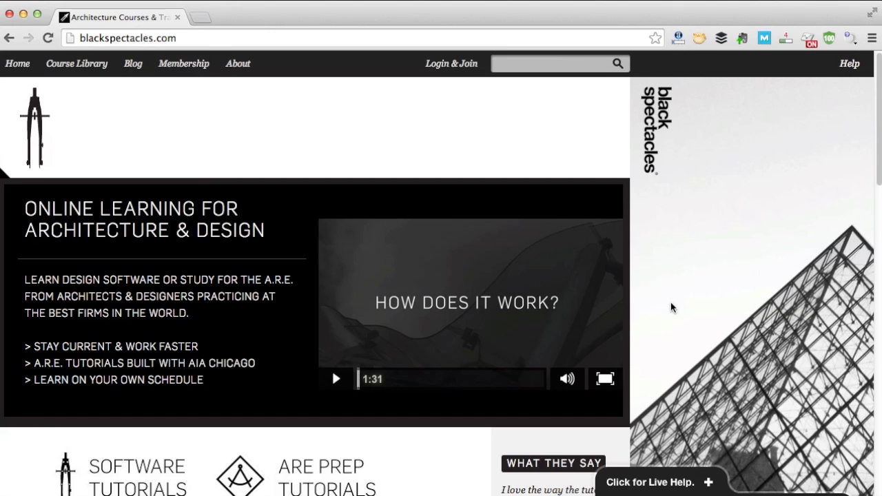
- Scroll the homepage down to the 'Choose a topic and start learning for free' table
scroll(down, 3)
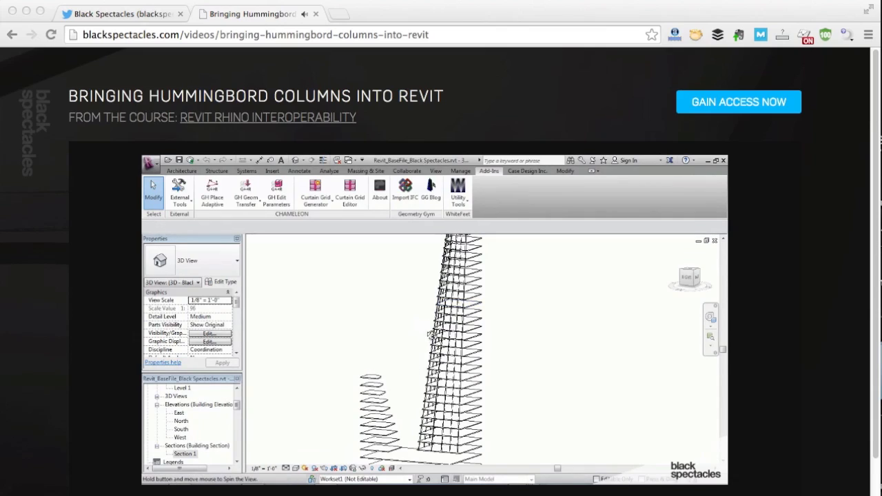
drag(431, 334, 472, 348)
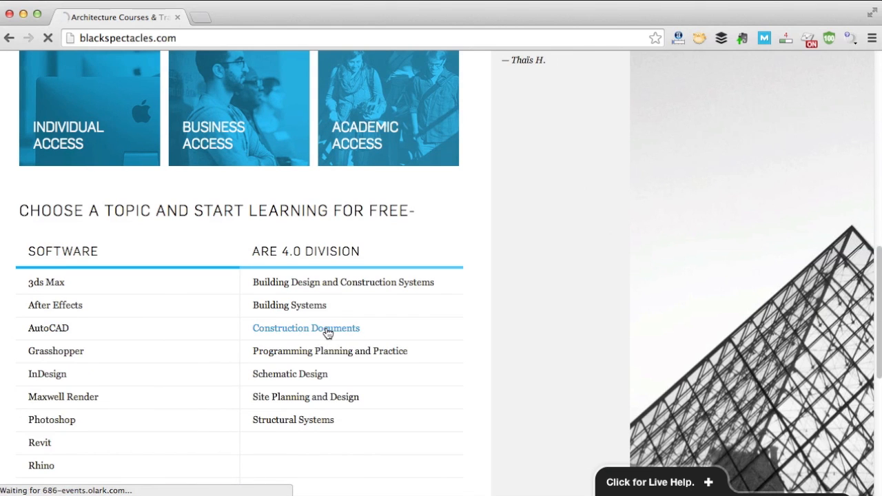
- Open the ARE 4.0 Construction Documents course, browse its chapter list, then go back
click(306, 327)
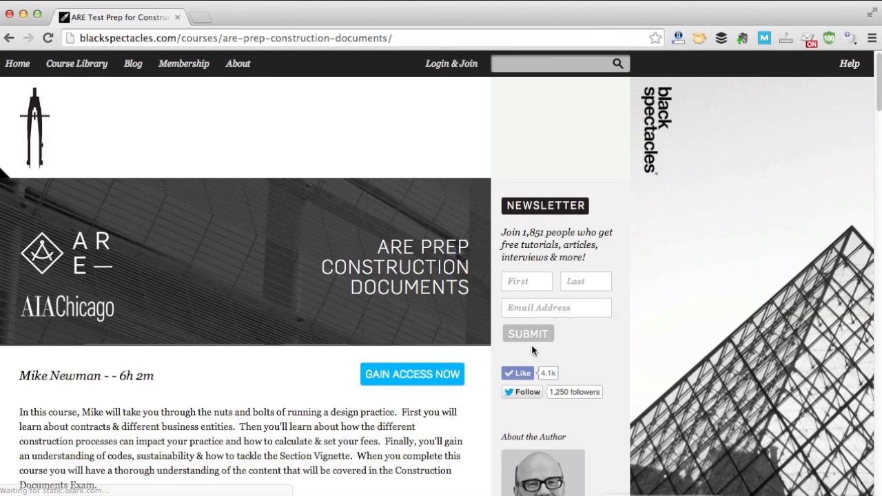
scroll(down, 3)
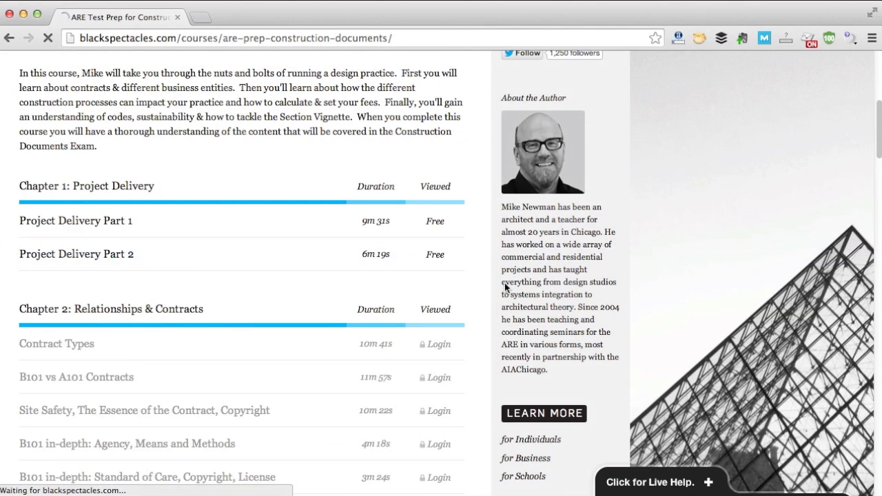
click(75, 254)
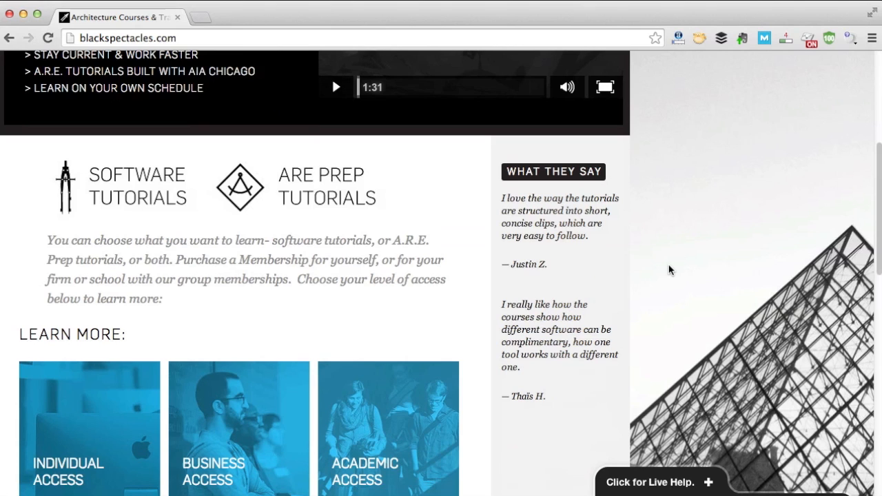
scroll(down, 3)
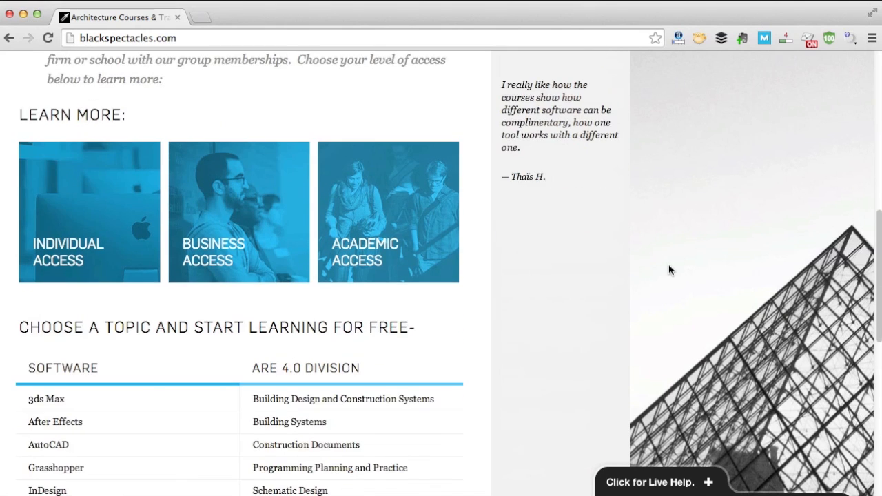
scroll(down, 3)
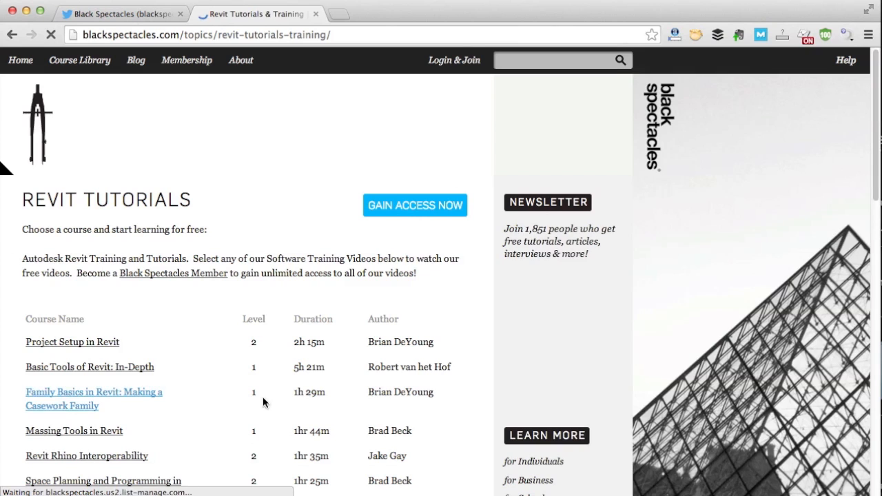
- Open the Revit Rhino Interoperability course and scroll through its lessons
scroll(down, 3)
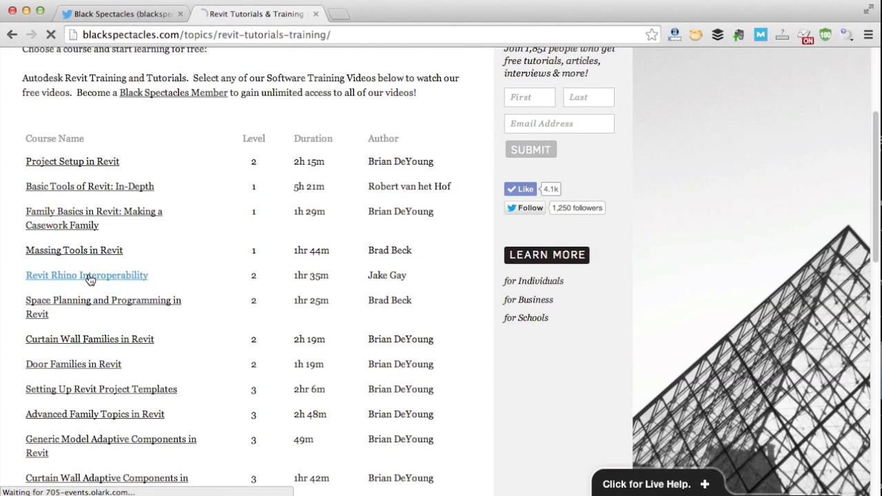
click(86, 275)
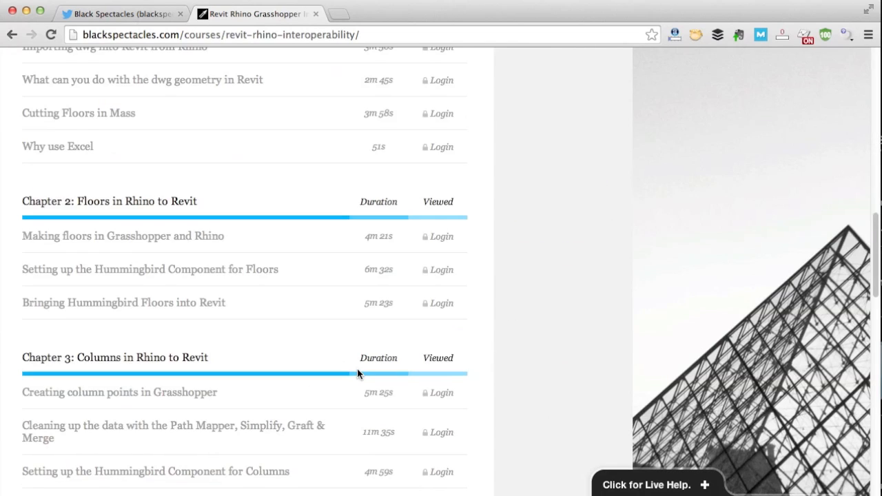
scroll(down, 3)
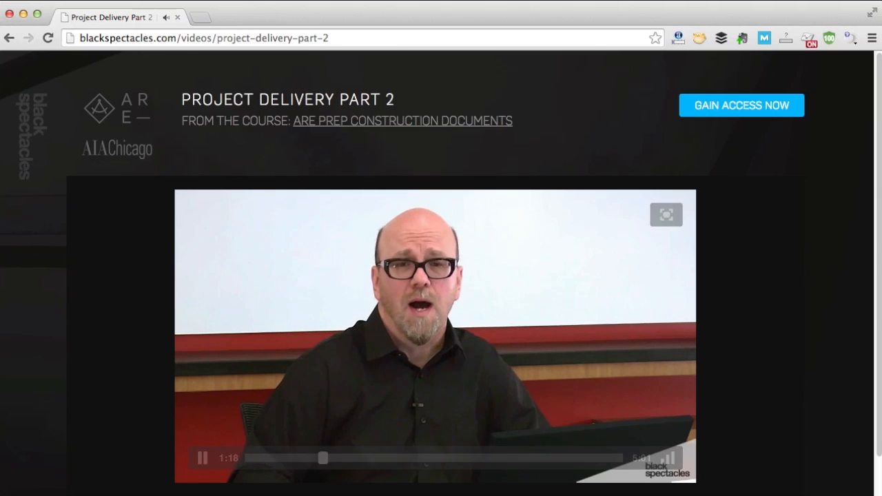
mouse_move(754, 112)
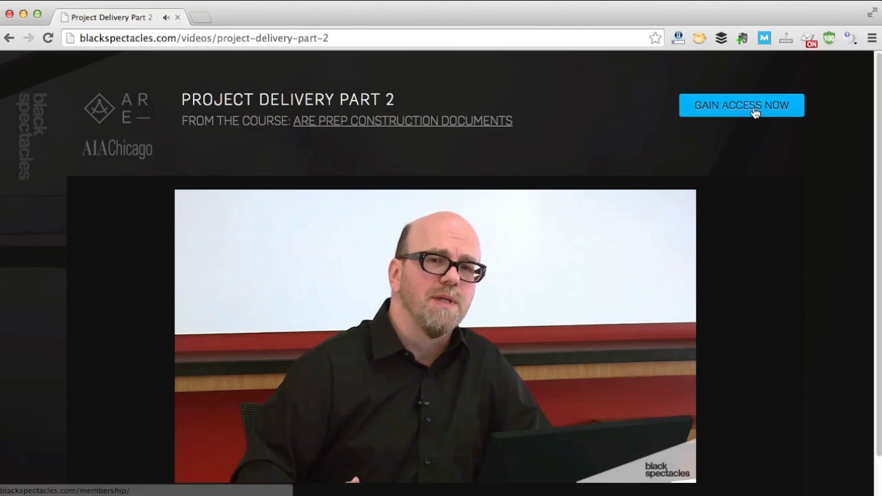